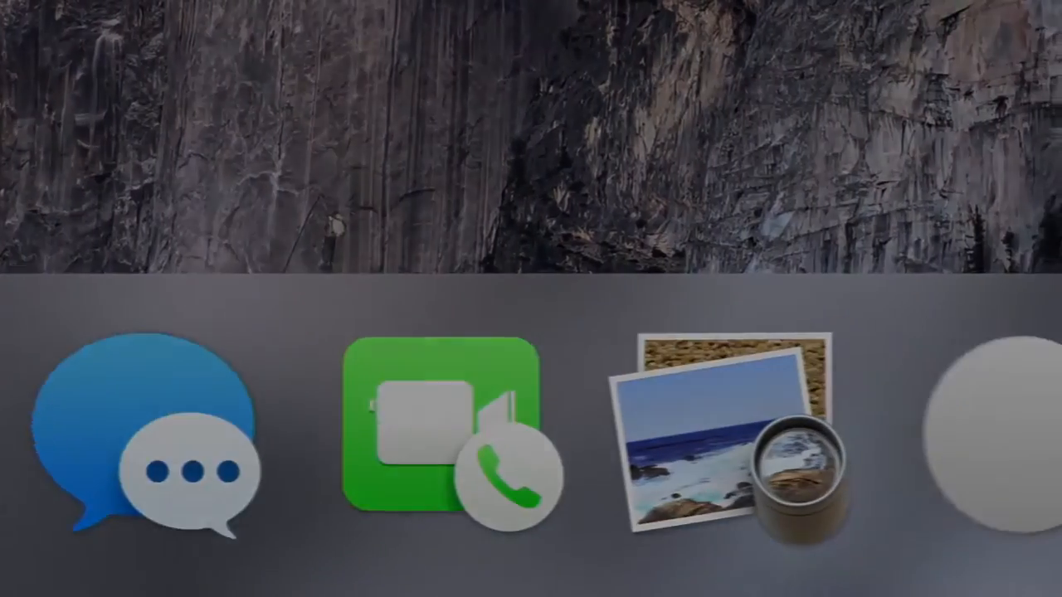
Open Folder Options from Organize and view the General tab's navigation pane settings
left_click(54, 72)
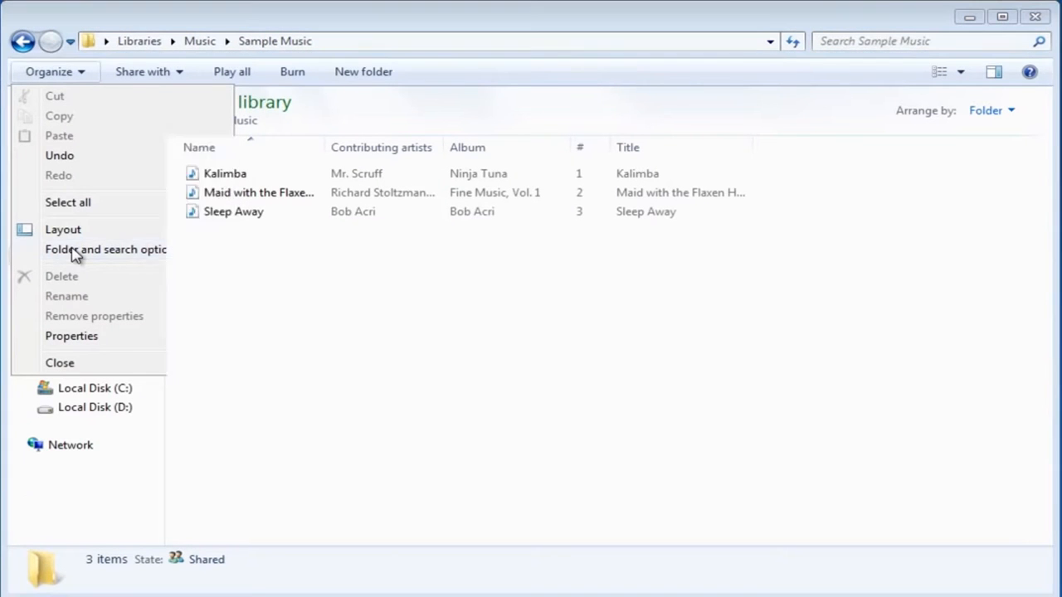
left_click(106, 249)
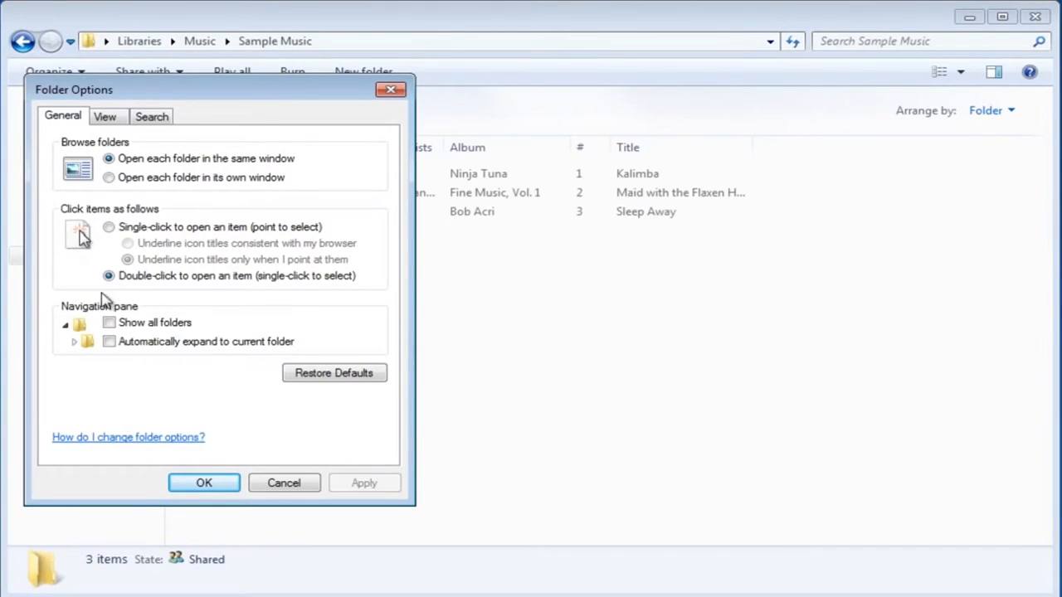
left_click(109, 322)
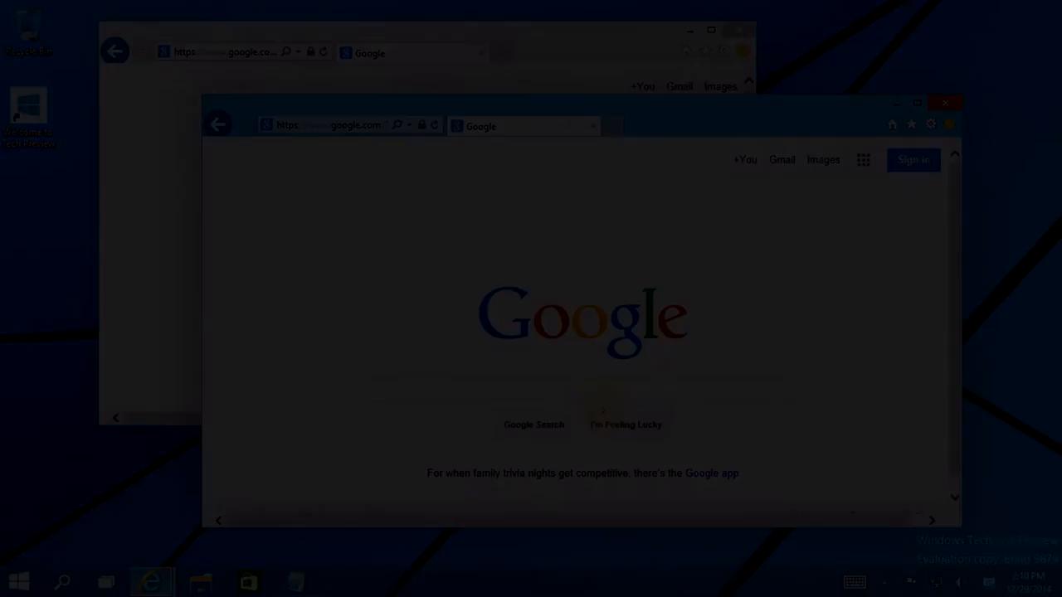
Cycle the Command-Tab app switcher past QuickTime Player to select Finder
key("cmd+tab")
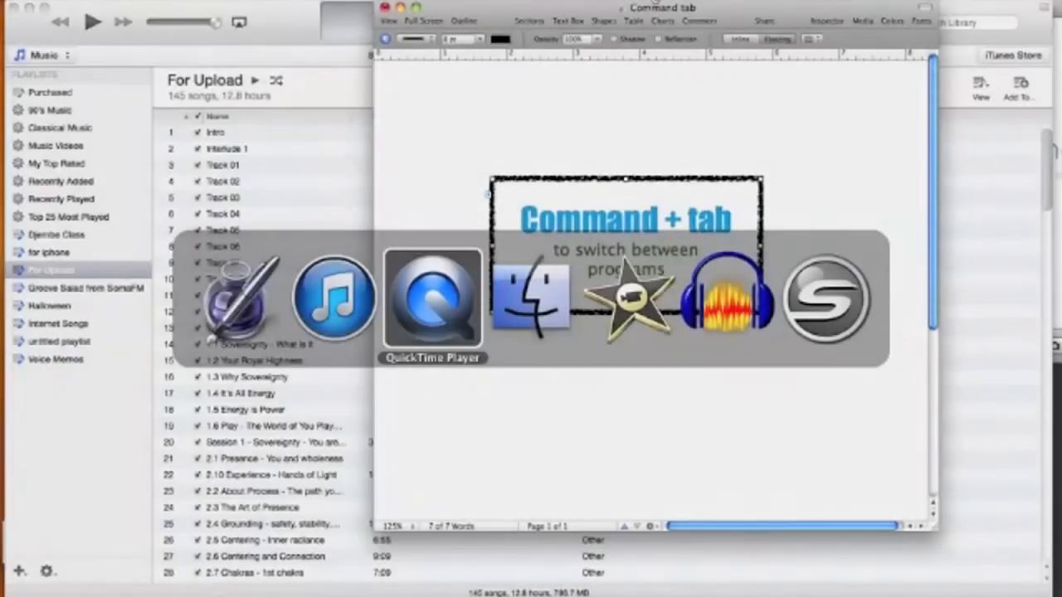
key("tab")
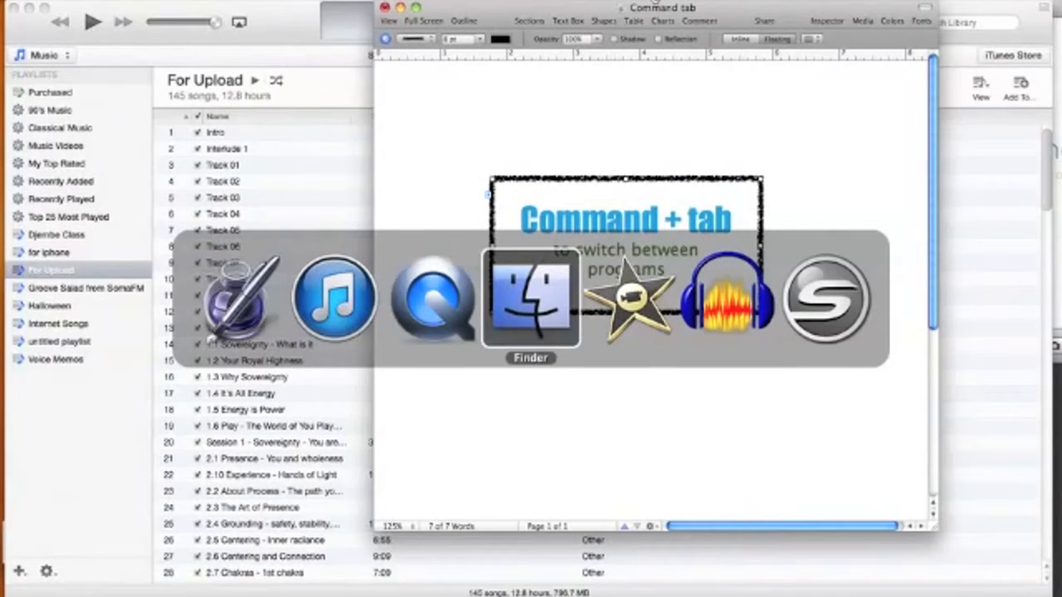
key("tab")
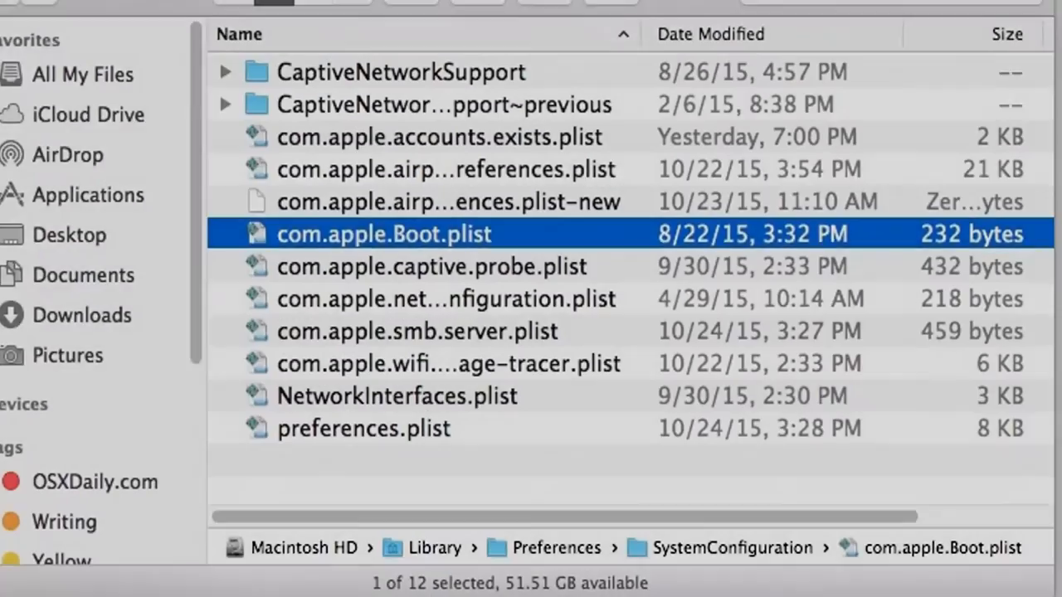
Scroll down through the SystemConfiguration folder's items in Finder
scroll("down", 3)
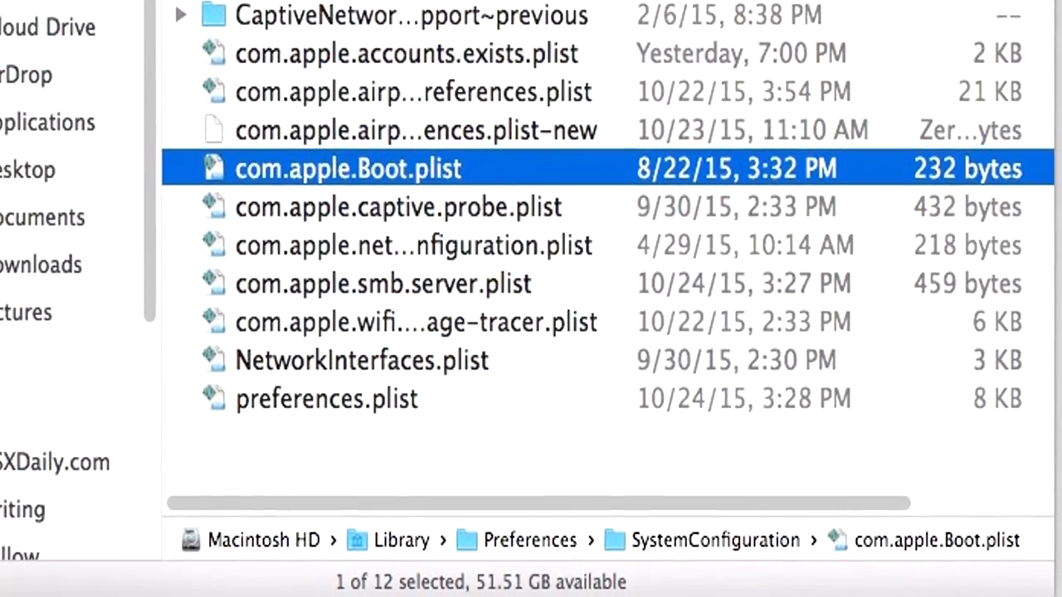
scroll("down", 3)
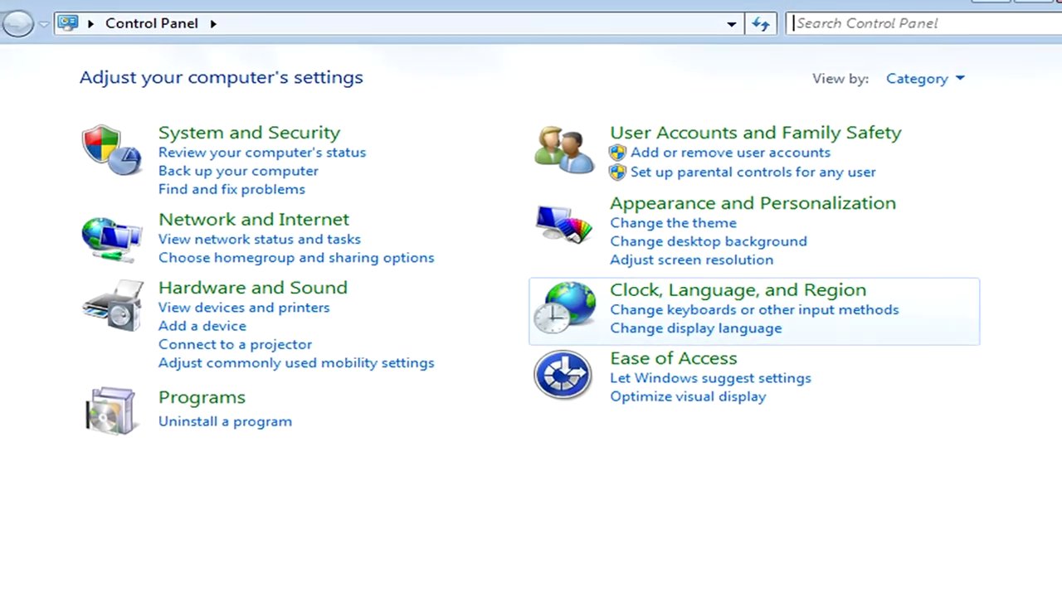
Switch Control Panel's View by setting from Category to Large icons
left_click(917, 78)
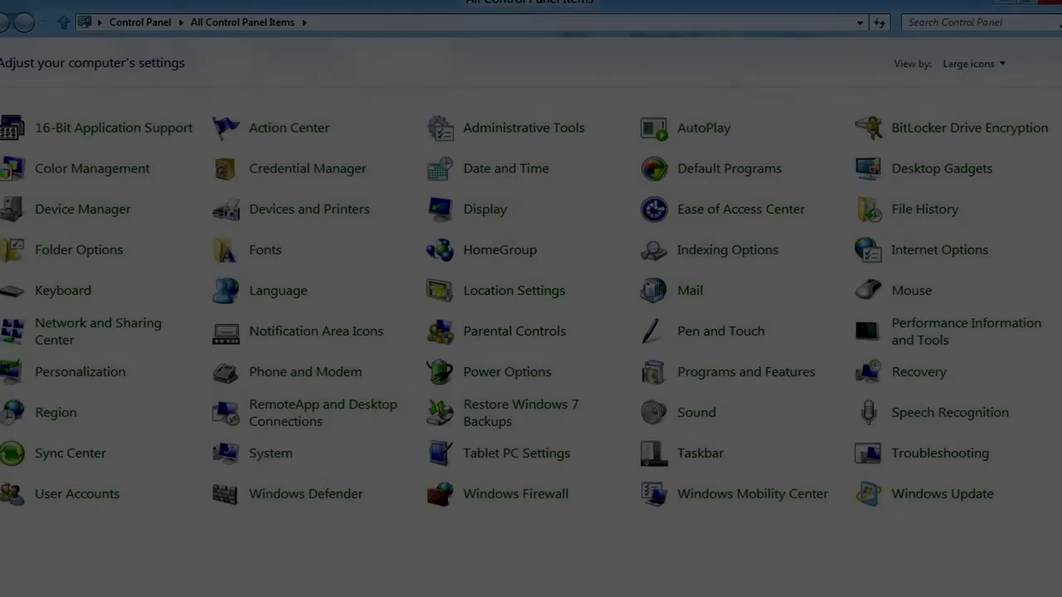